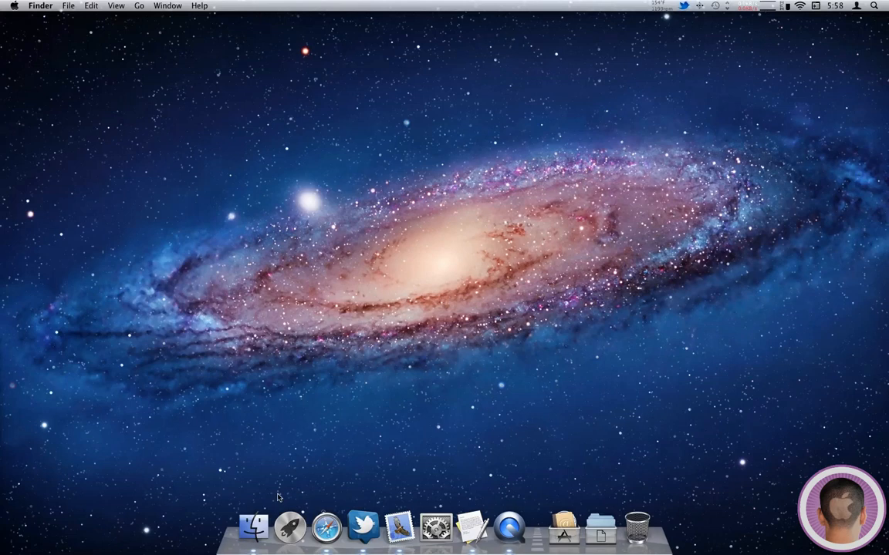
mouse_move(255, 539)
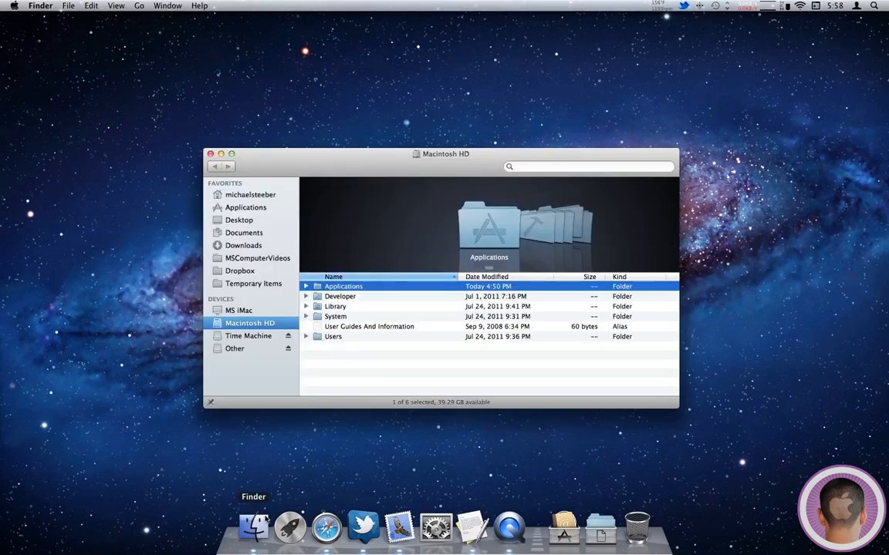
mouse_move(256, 199)
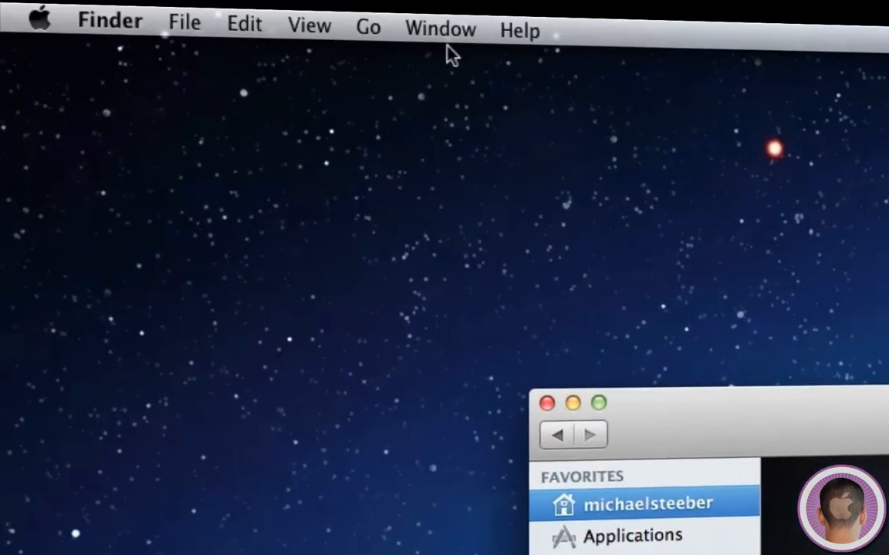
Step: Navigate to the home Library folder by entering the path ~/Library/ in Go to Folder
click(370, 29)
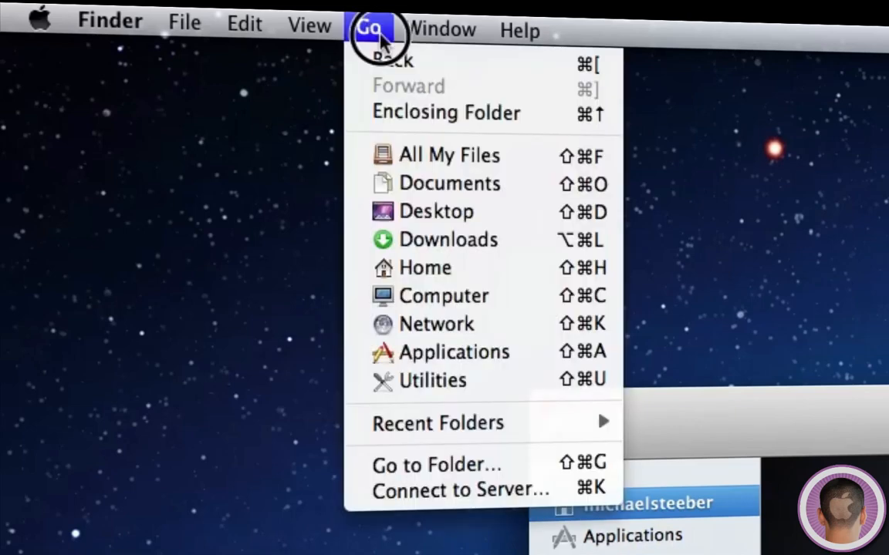
mouse_move(423, 465)
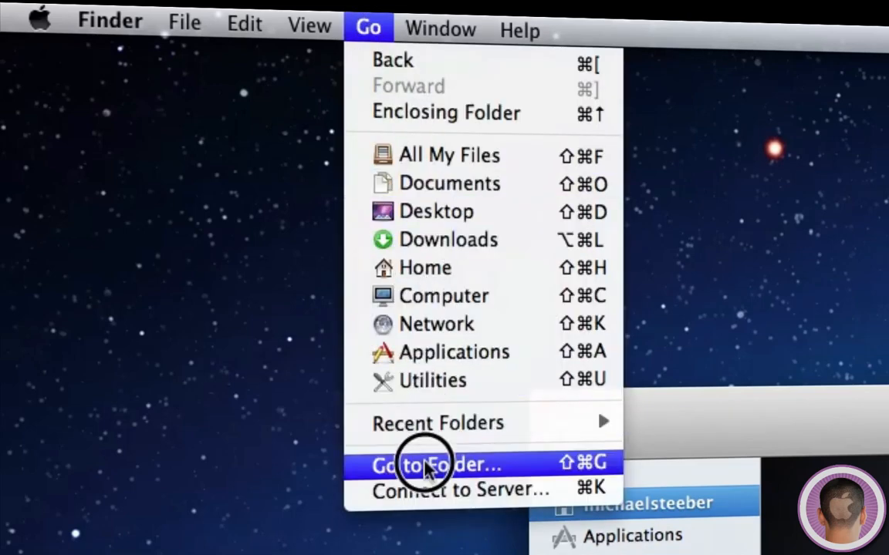
click(427, 465)
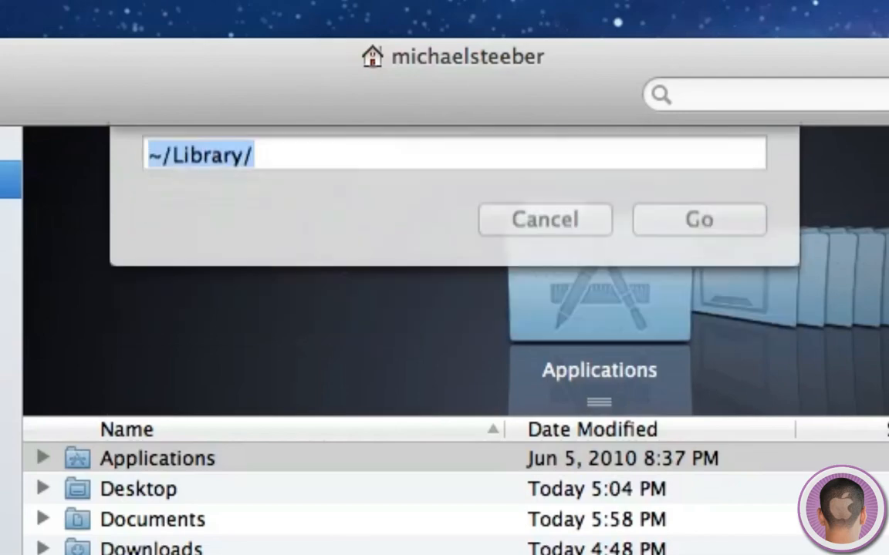
click(699, 219)
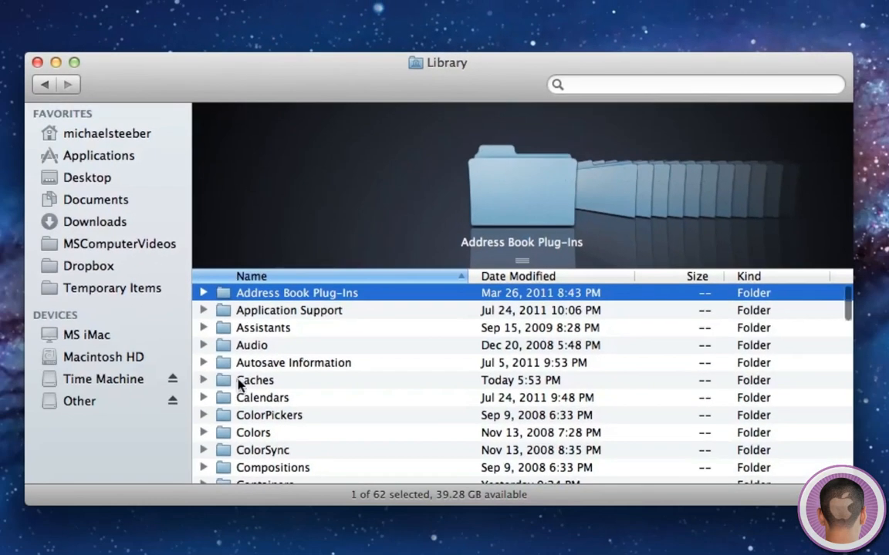
scroll(down, 3)
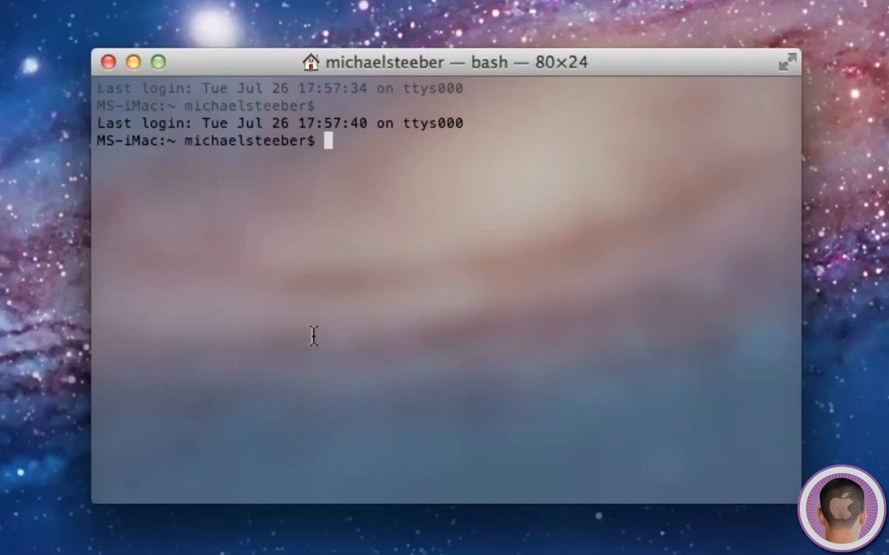
Step: Enter the command chflags nohidden ~/Library to unhide the home Library folder
text(c)
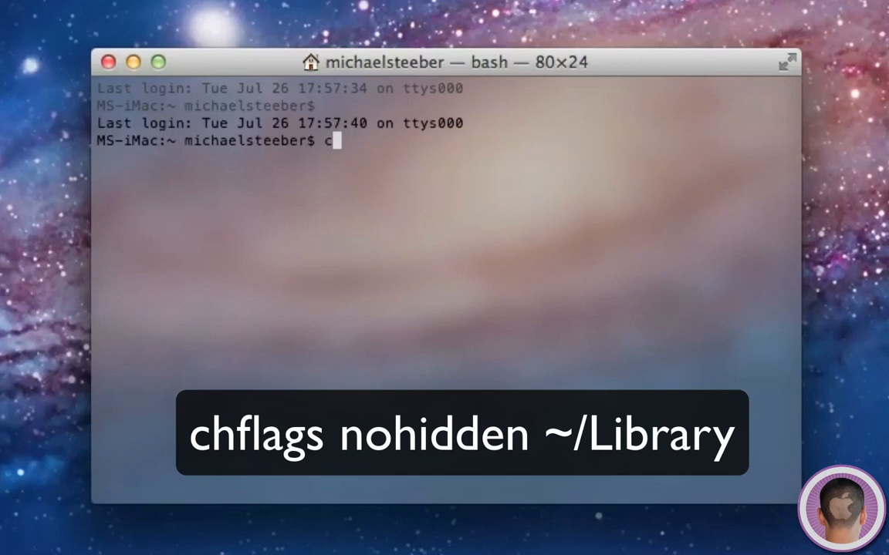
text(hflag)
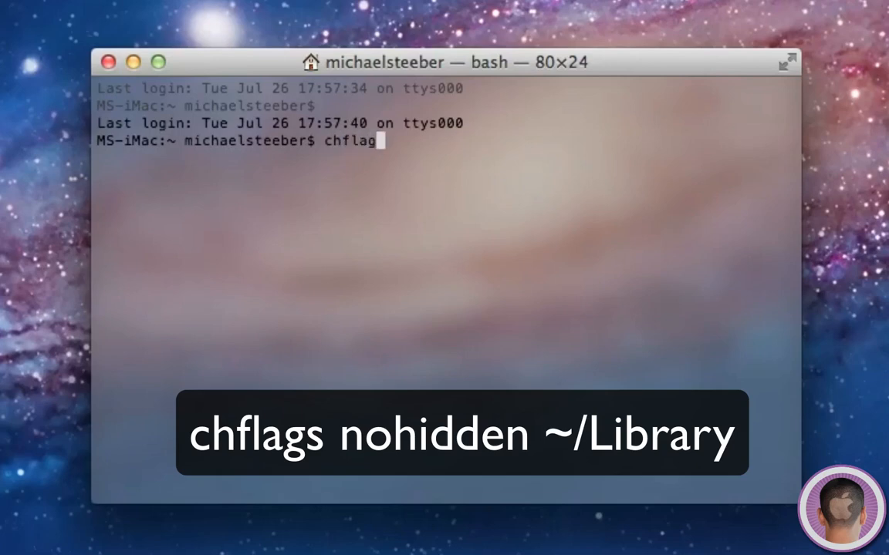
text(s no)
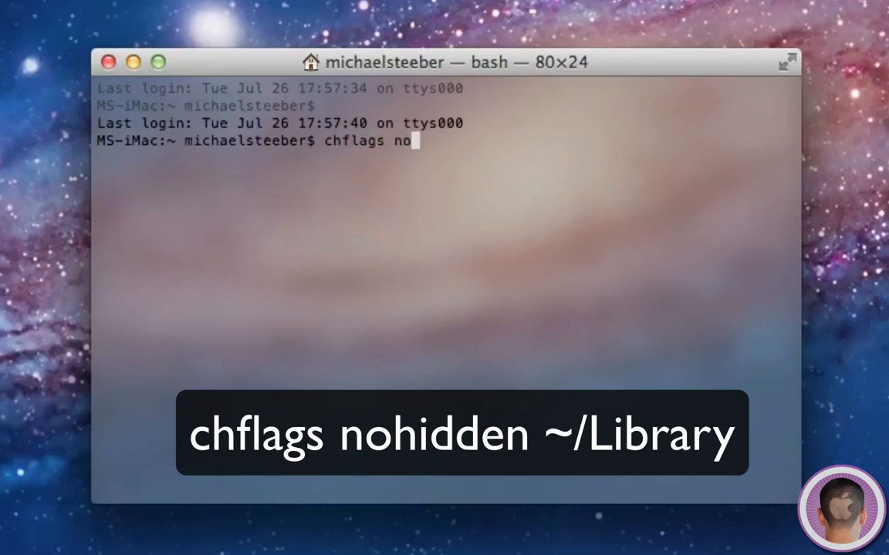
text(hidden)
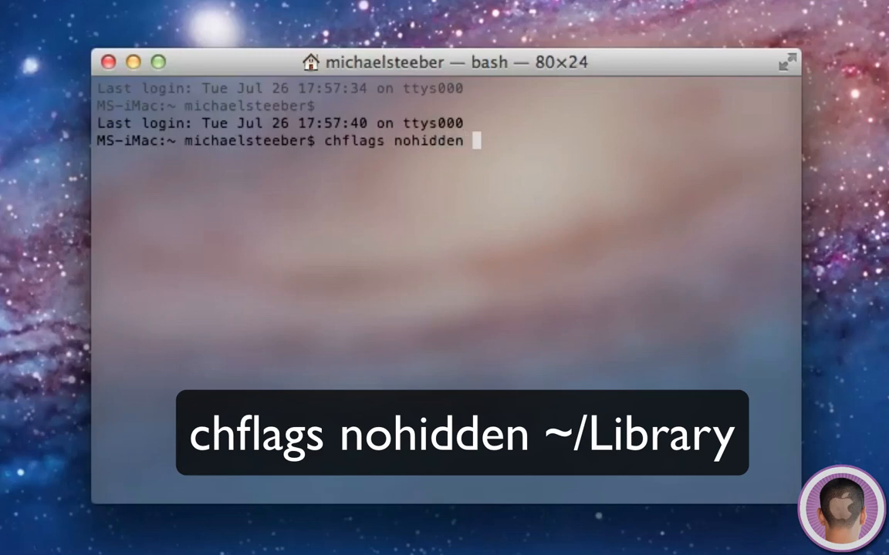
text(~/)
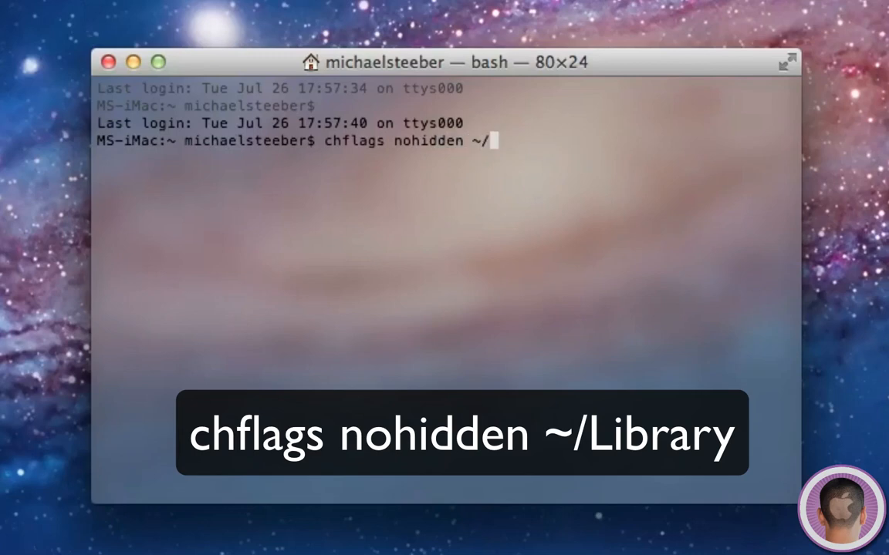
text(Librar)
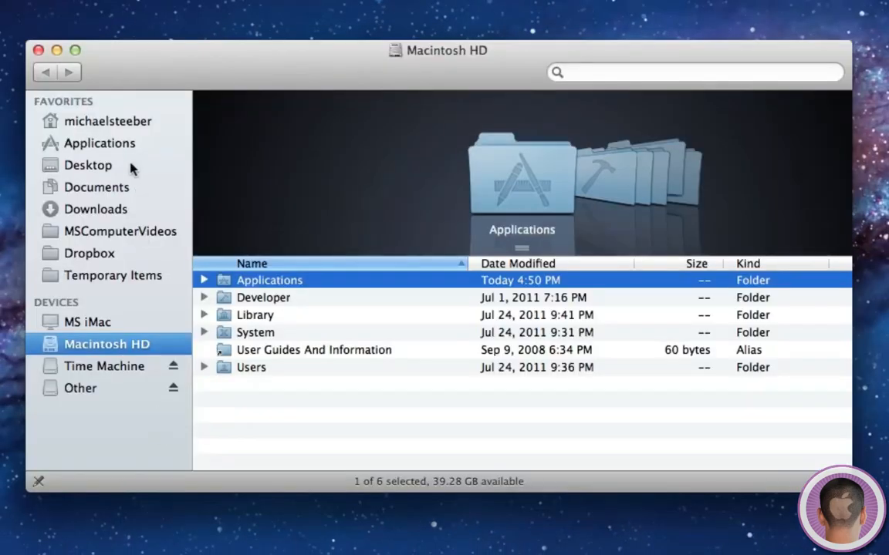
Step: Show the home folder and enter the now-visible Library folder from its list
click(108, 120)
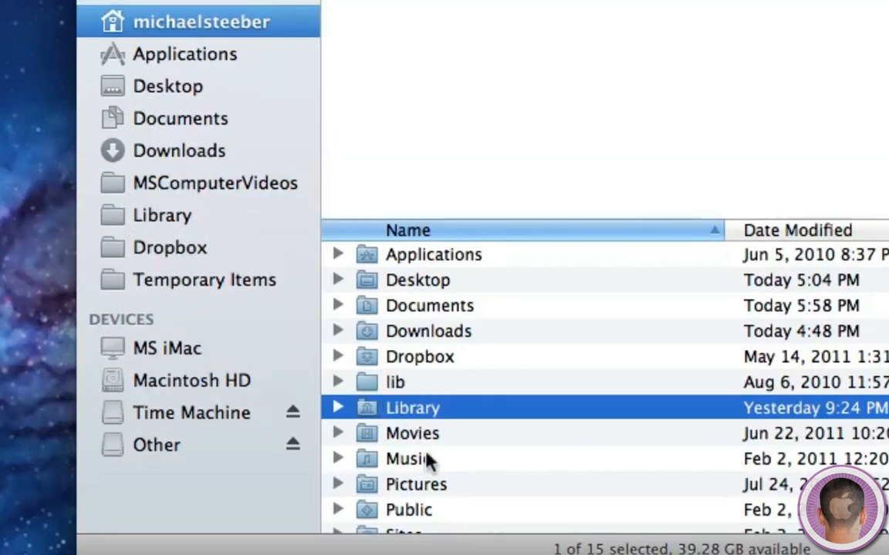
double_click(412, 407)
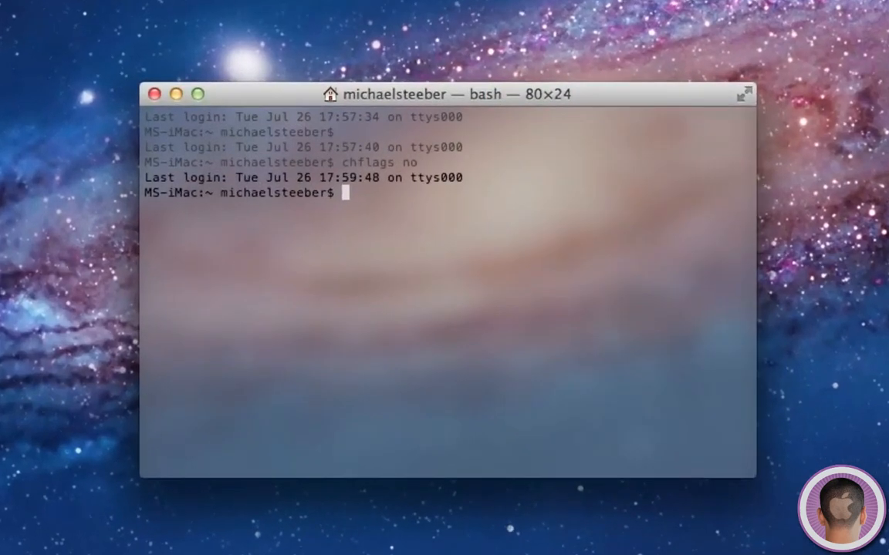
Step: Run chflags hidden ~/Library and confirm Library no longer shows in the home folder
text(chfla)
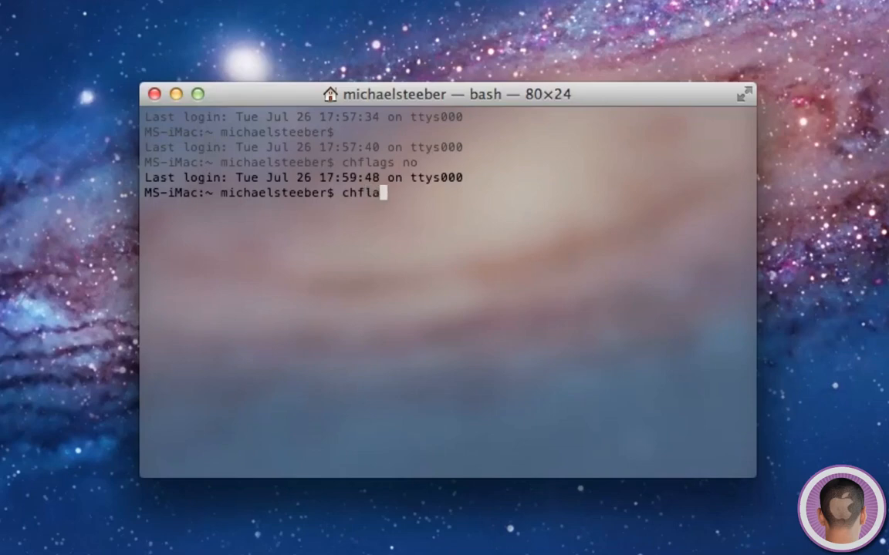
text(gs)
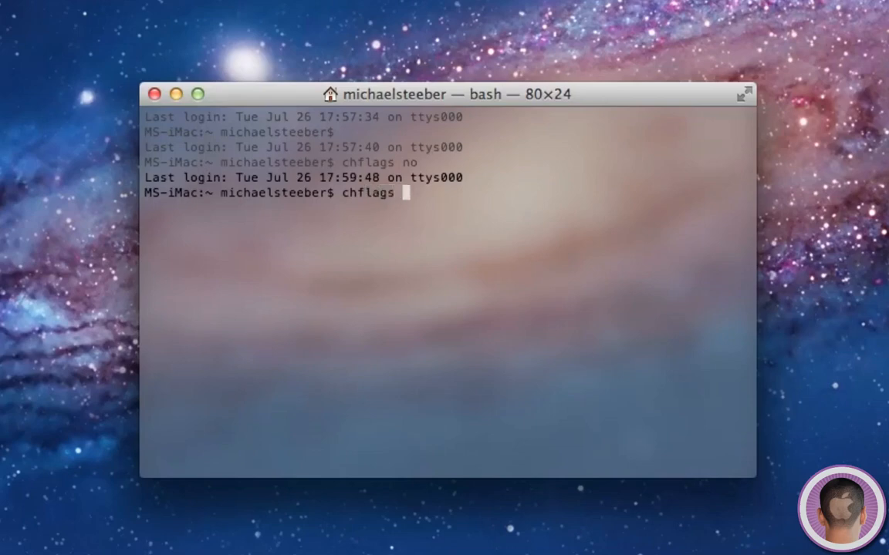
text(hidden)
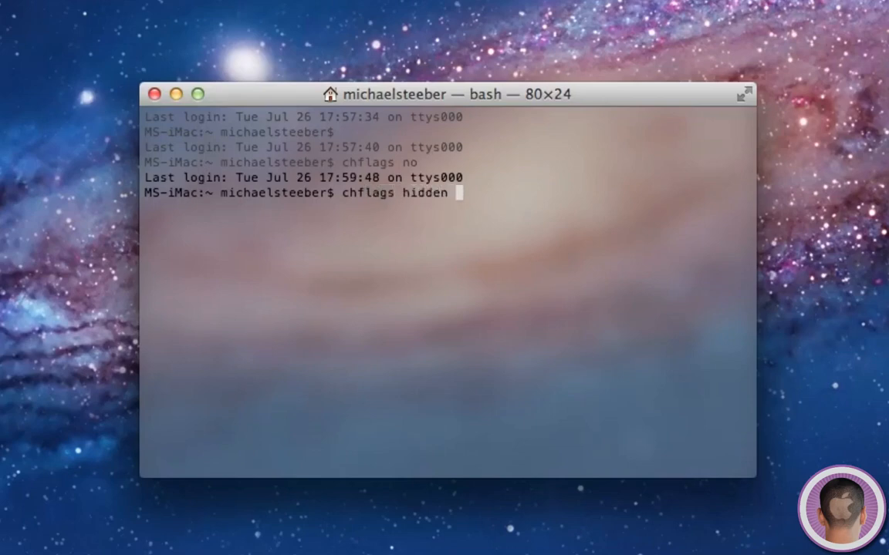
text(~/Libra)
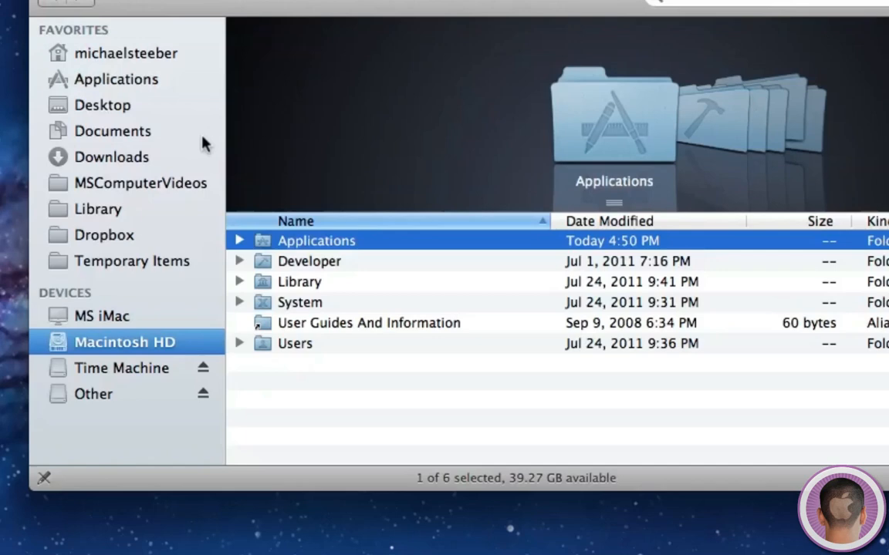
click(116, 52)
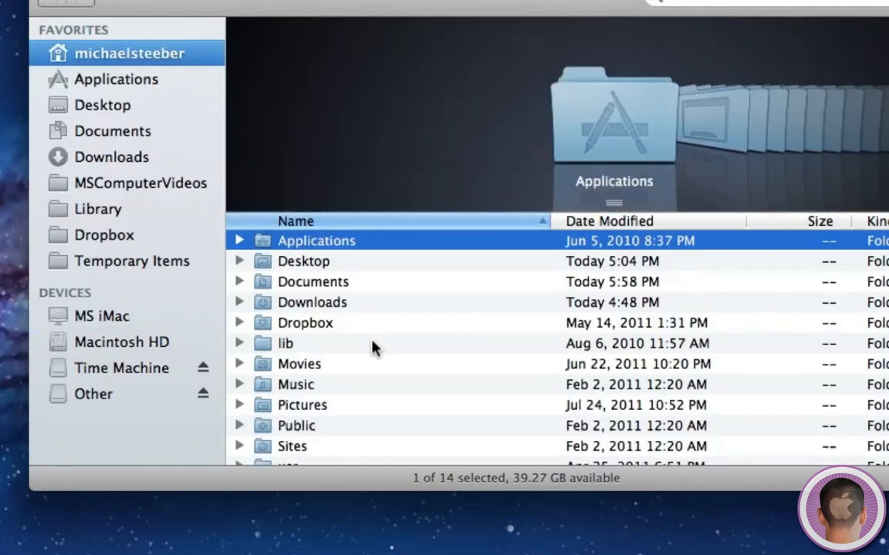
scroll(down, 3)
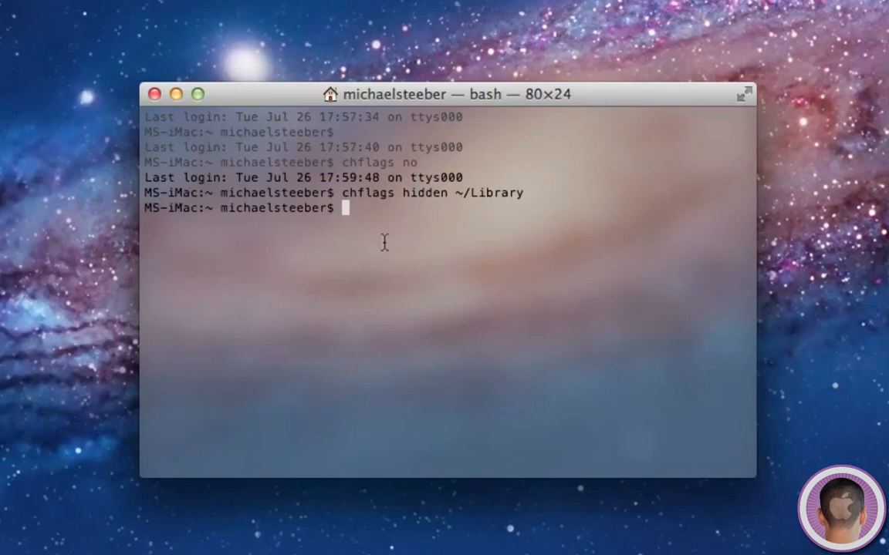
Step: Run chflags hidden ~/Desktop to hide the home Desktop folder
text(chflags)
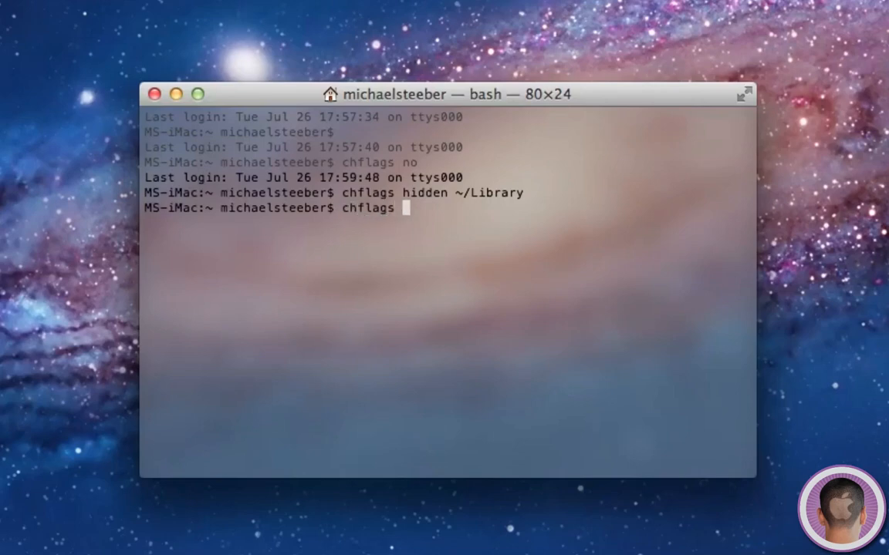
text(hidden)
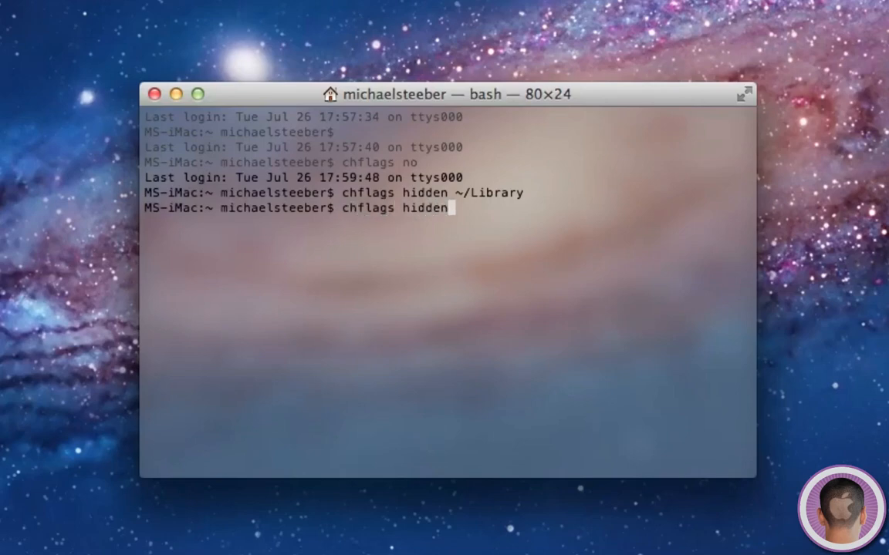
text(~/Deskto)
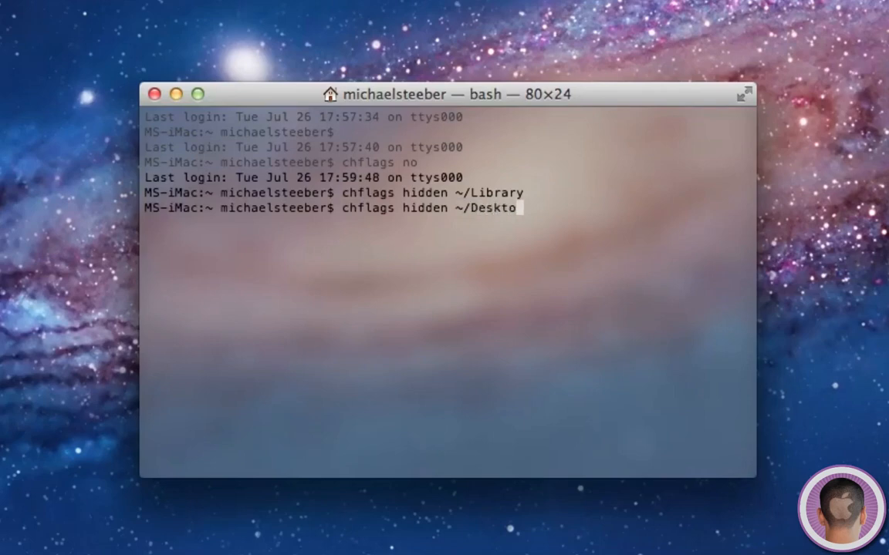
key(Return)
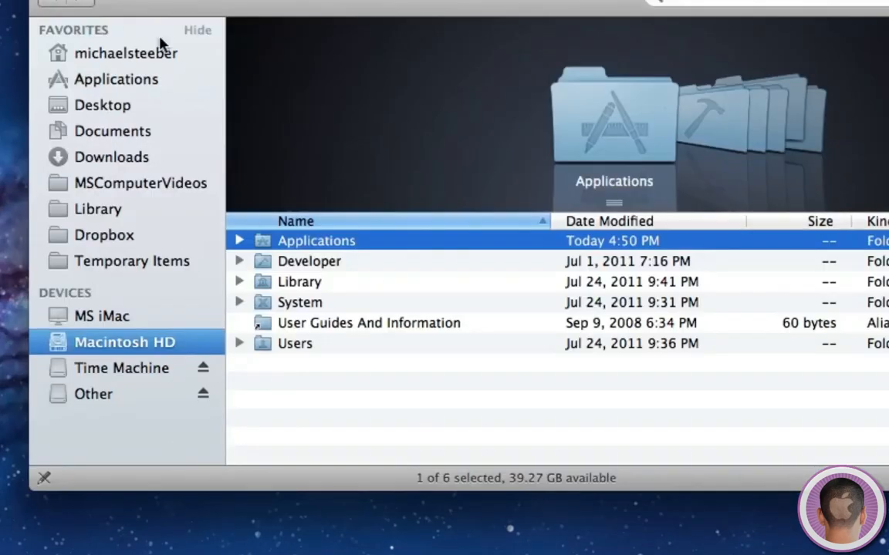
Step: Bring up Finder's View menu to reach the Hide Status Bar option
click(111, 52)
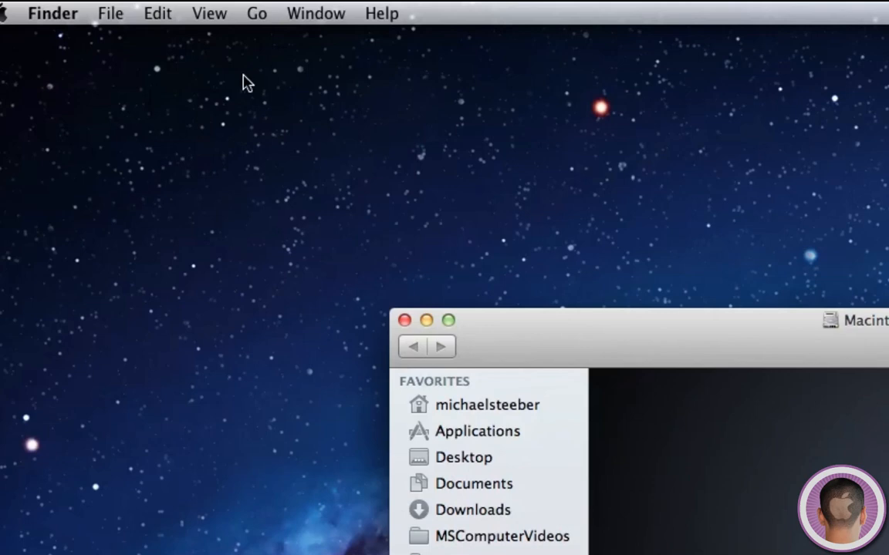
click(209, 12)
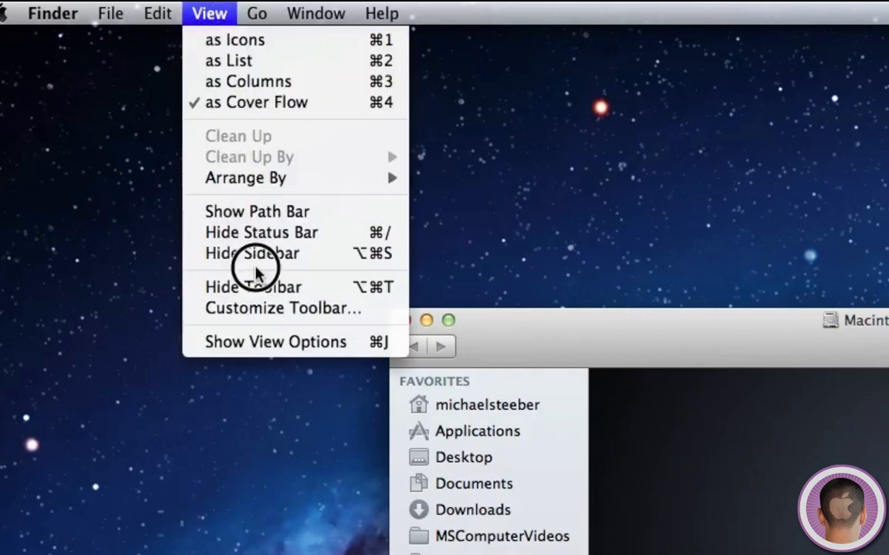
mouse_move(266, 234)
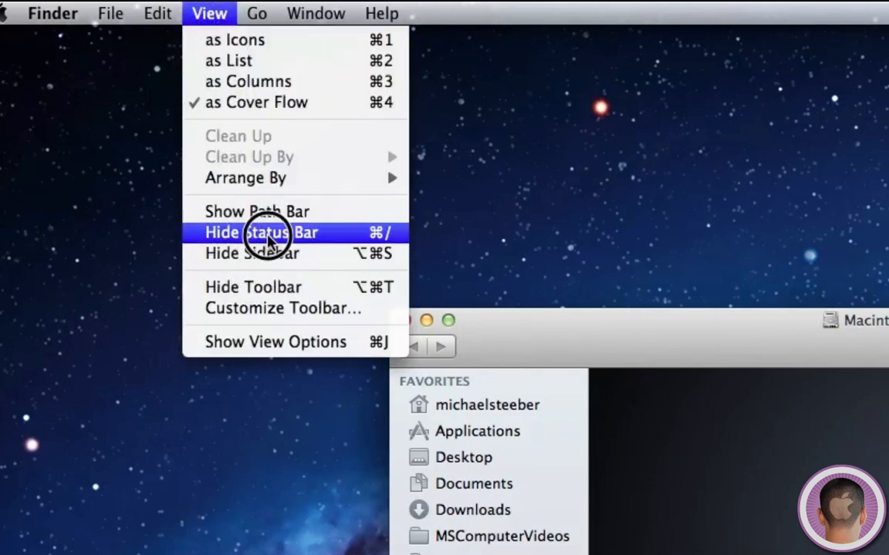